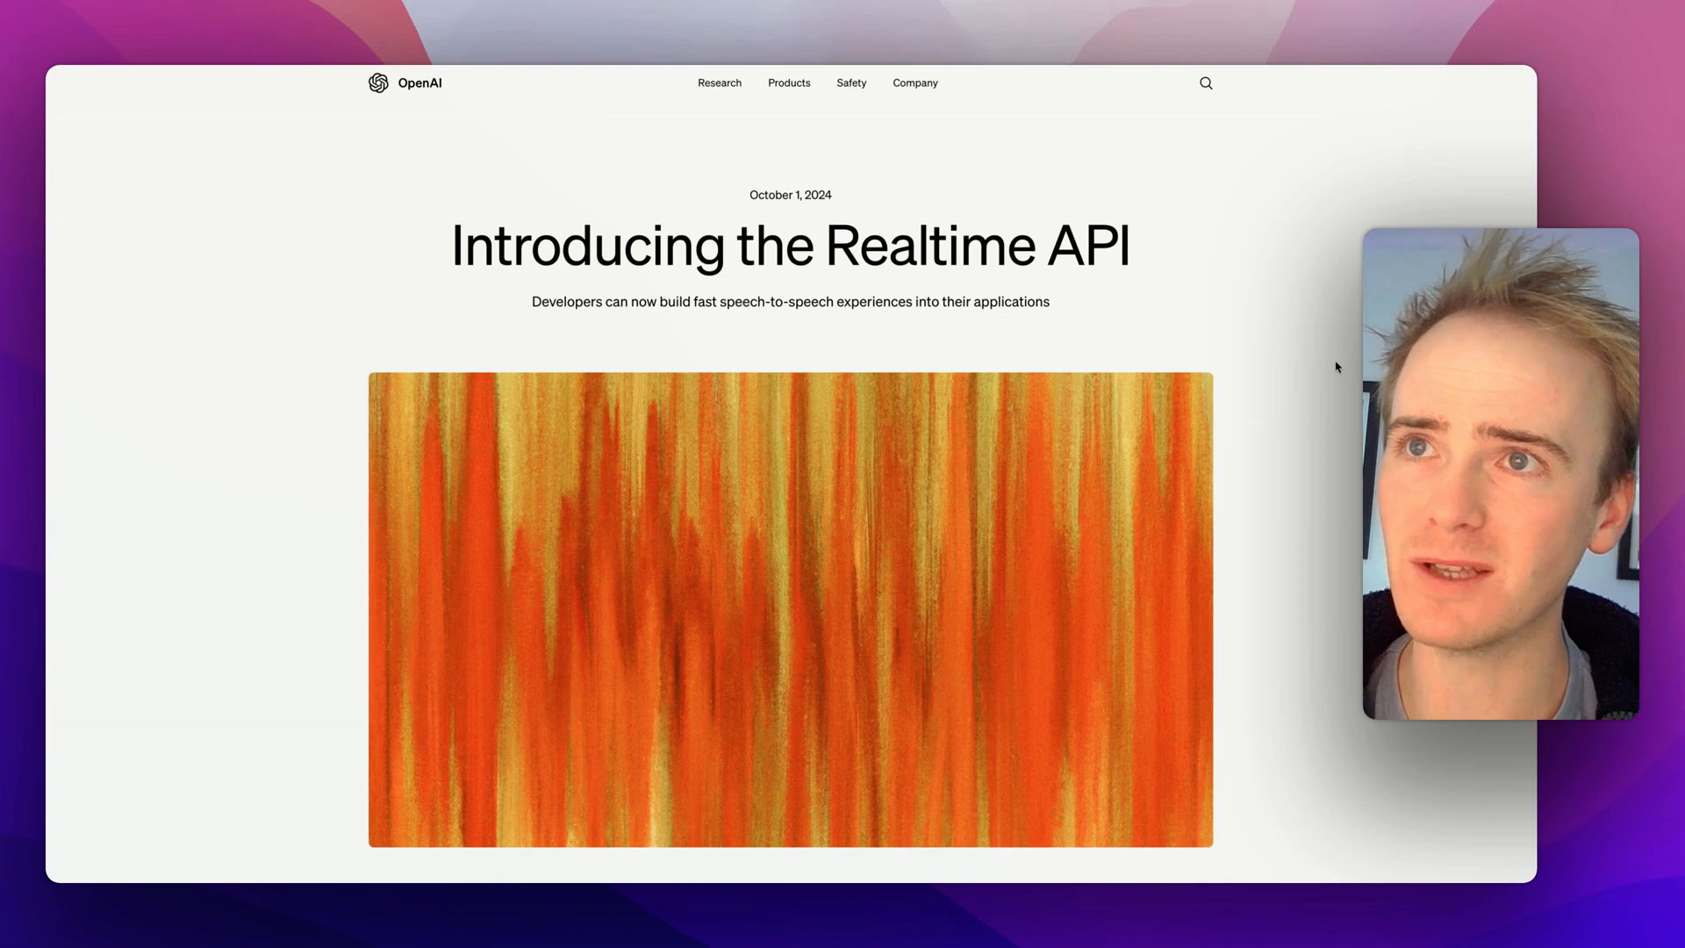
scroll(down, 3)
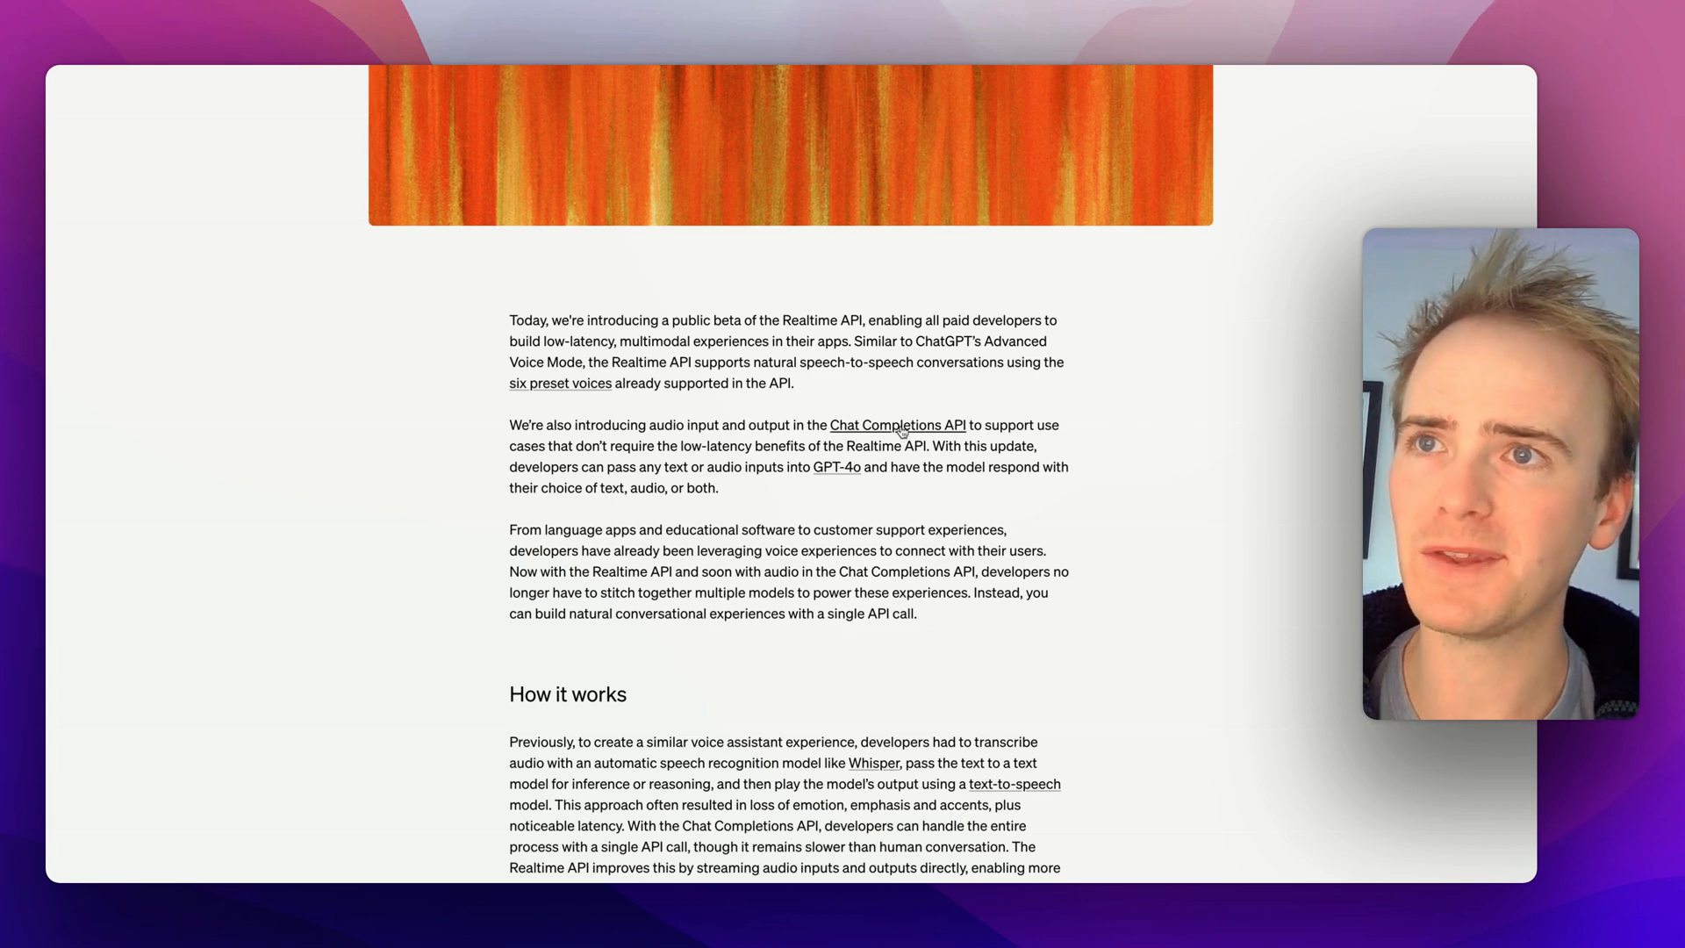
mouse_move(895, 425)
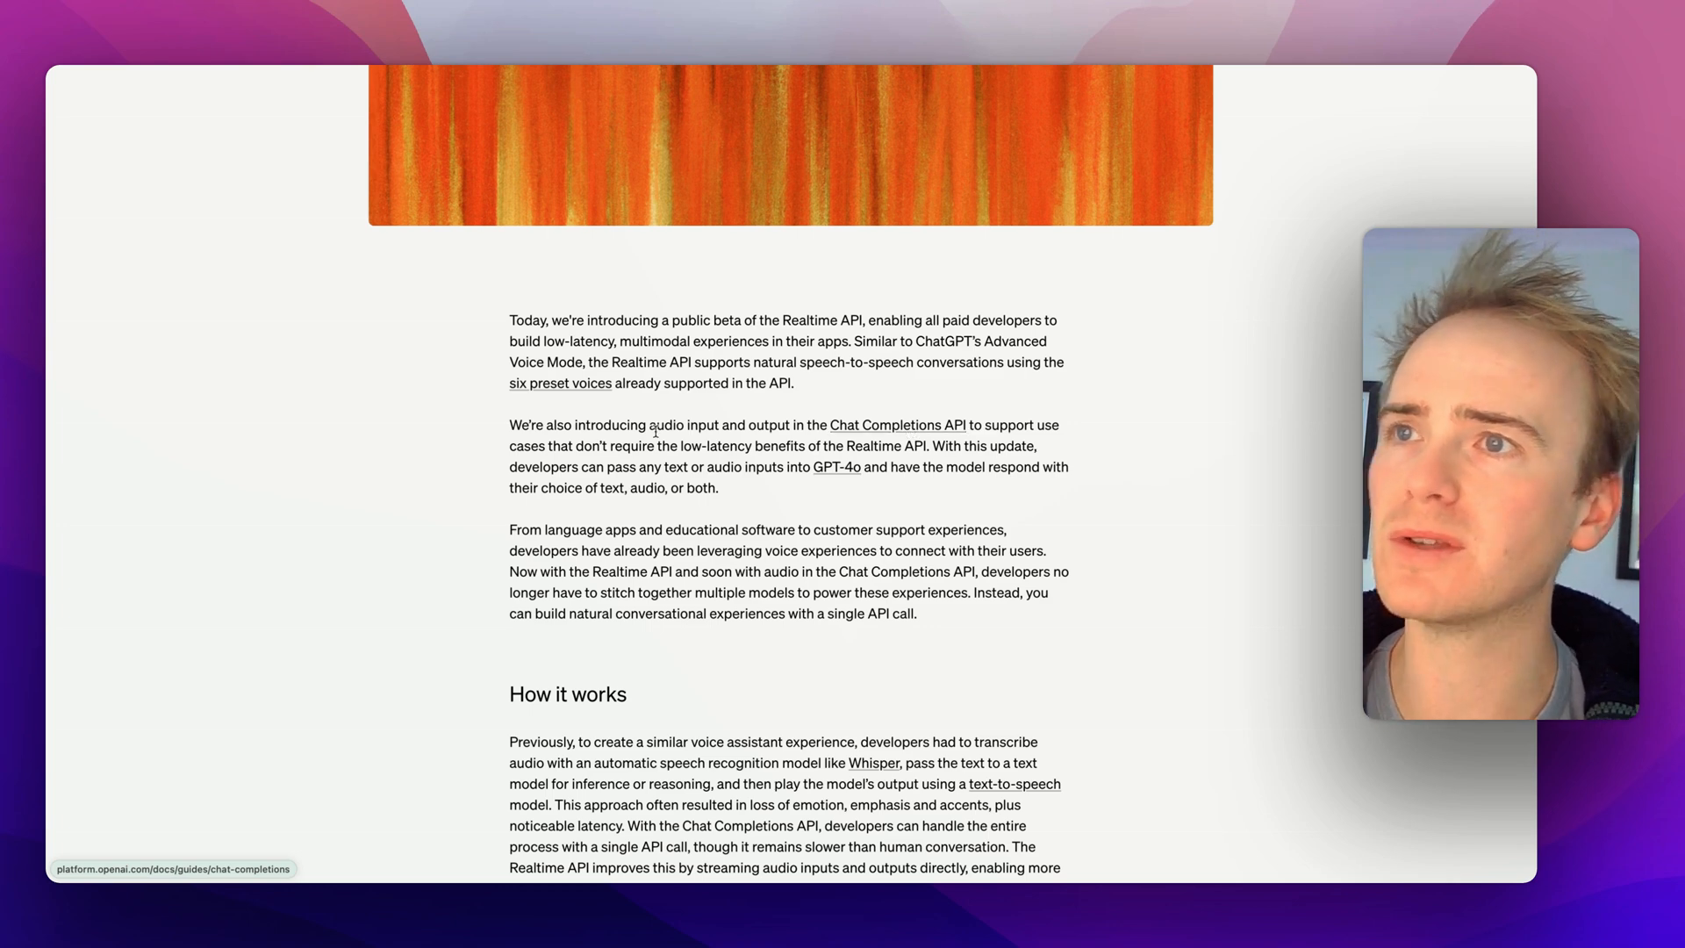
mouse_move(894, 424)
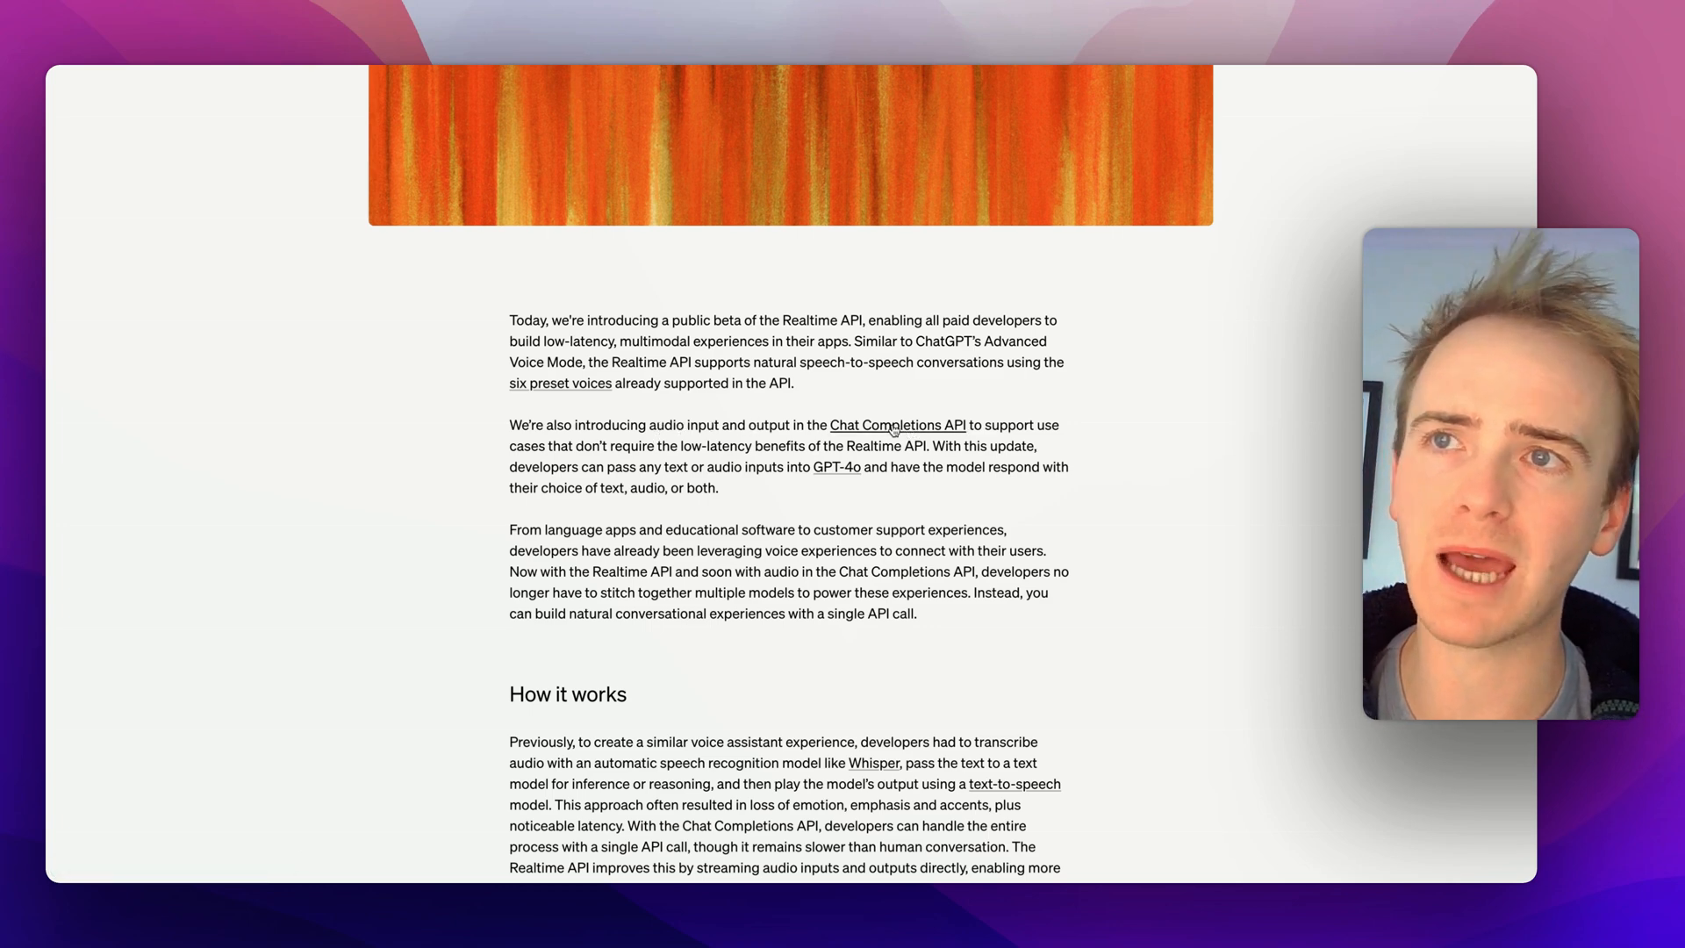
mouse_move(896, 425)
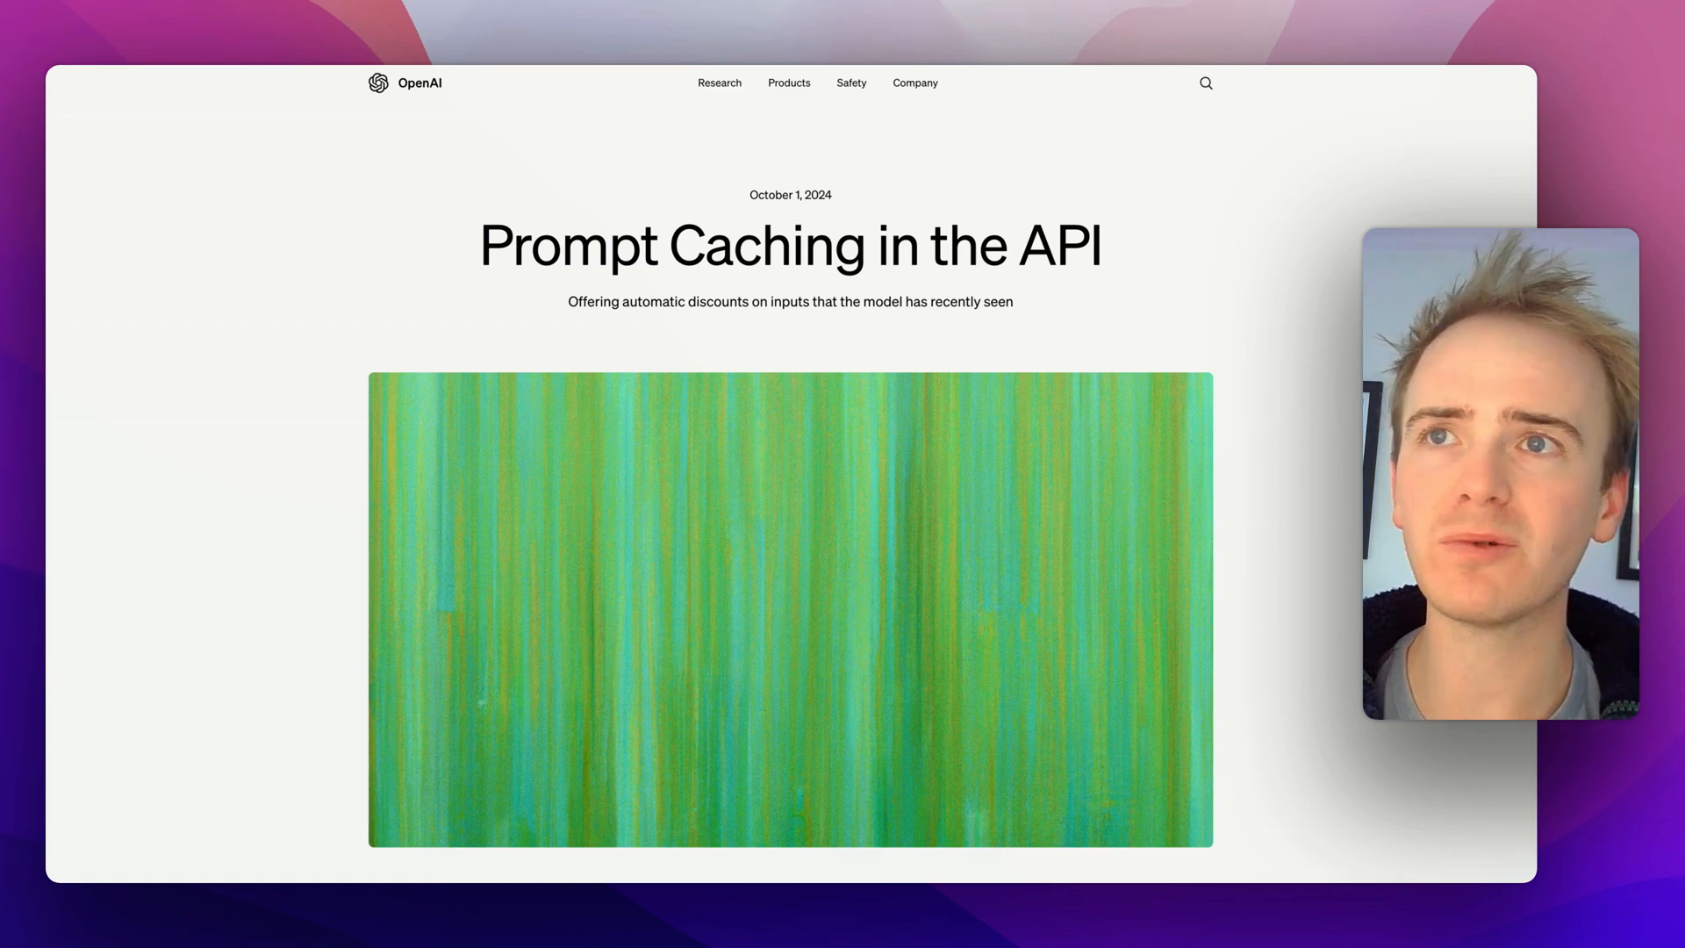
scroll(down, 3)
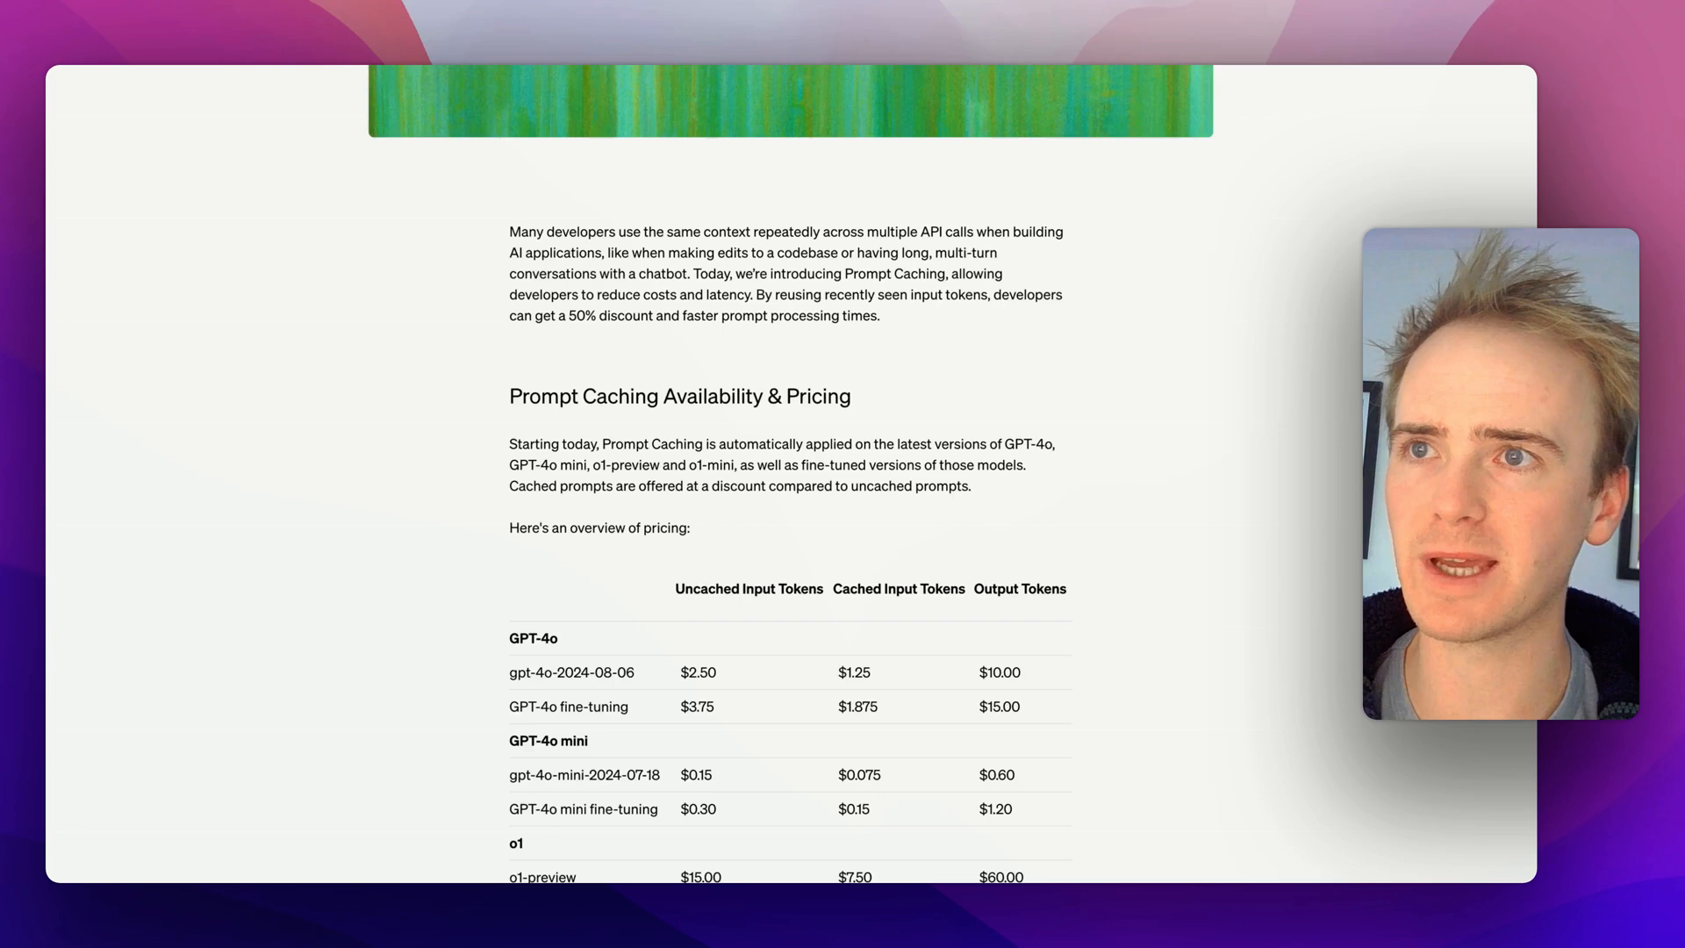